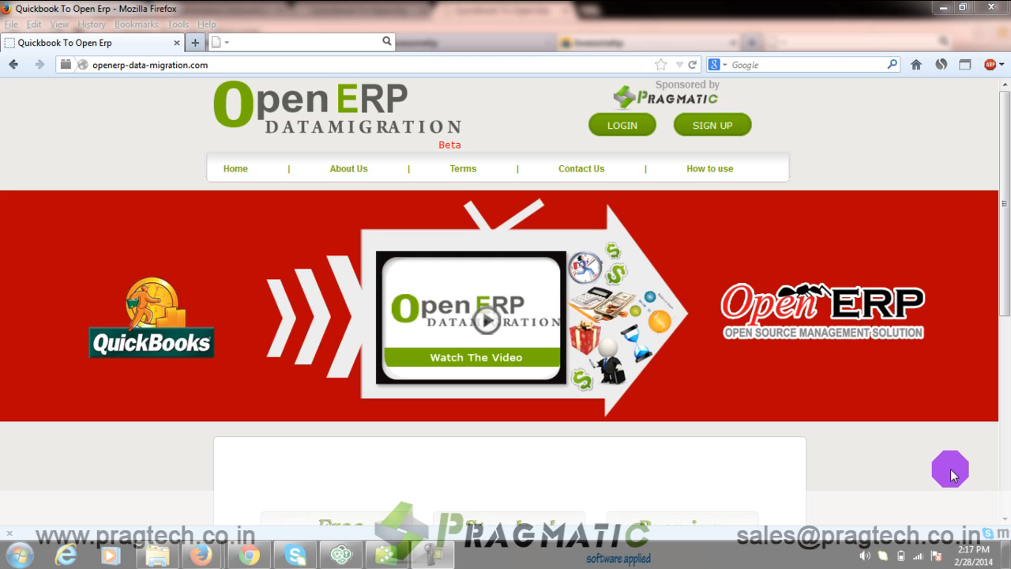
mouse_move(695, 336)
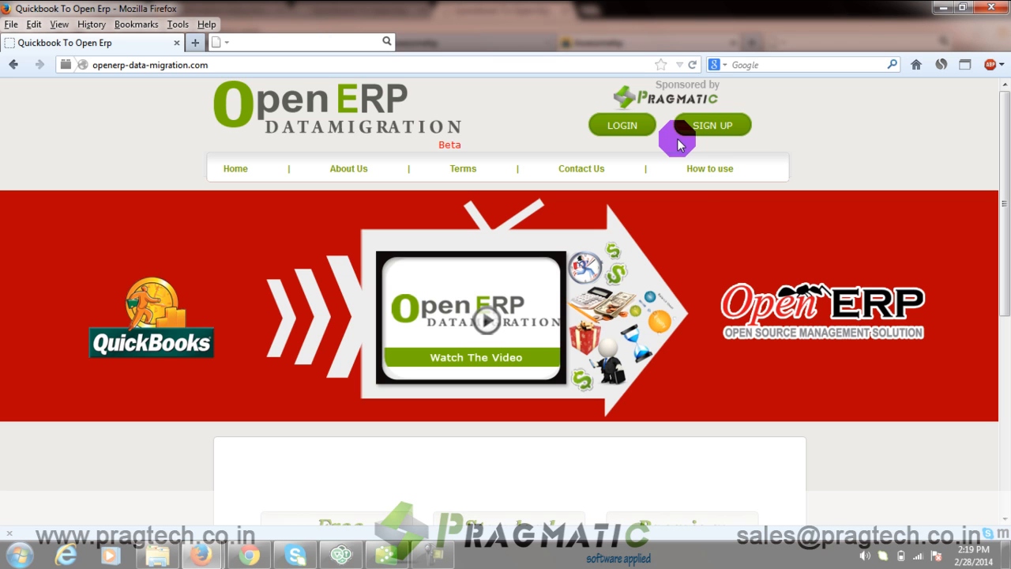
mouse_move(702, 89)
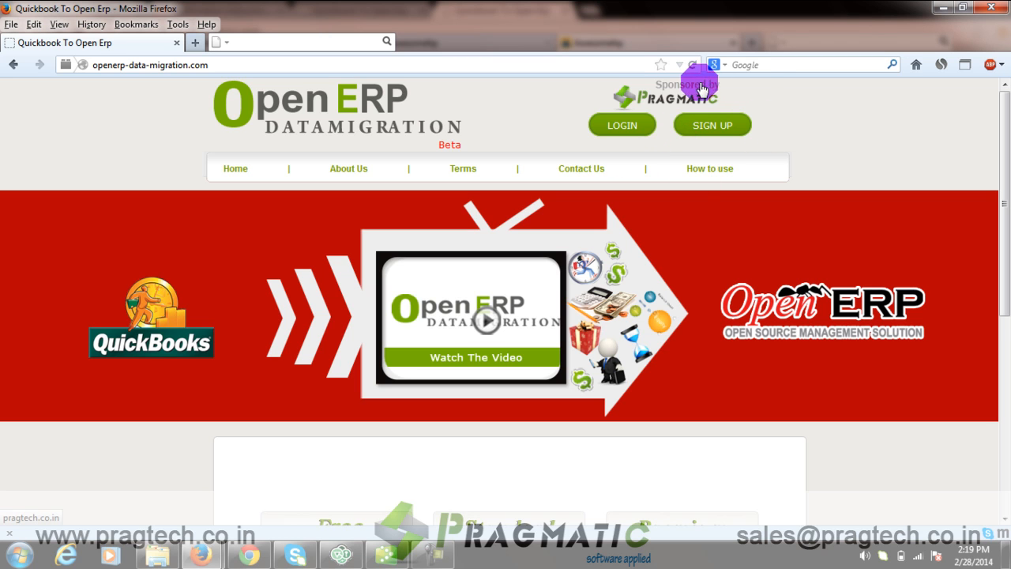
mouse_move(675, 149)
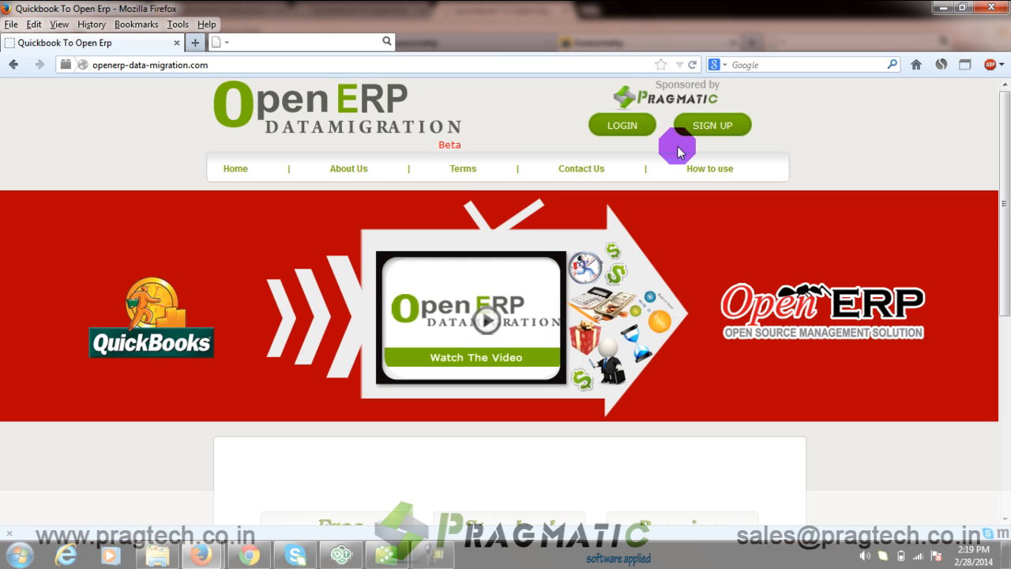
- Sign in to OpenERP Data Migration with the admin email and password
click(622, 125)
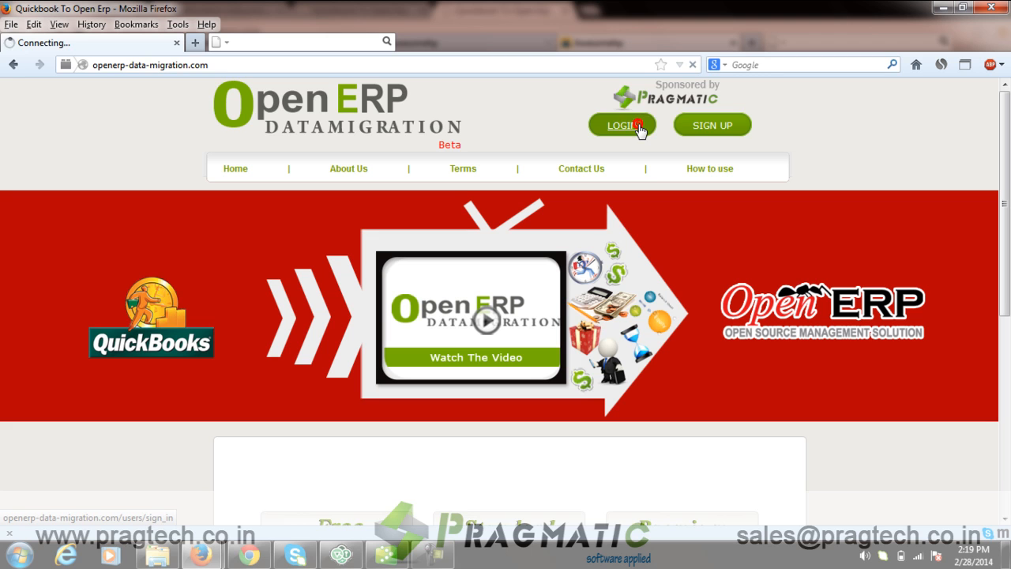
click(622, 125)
text(admin)
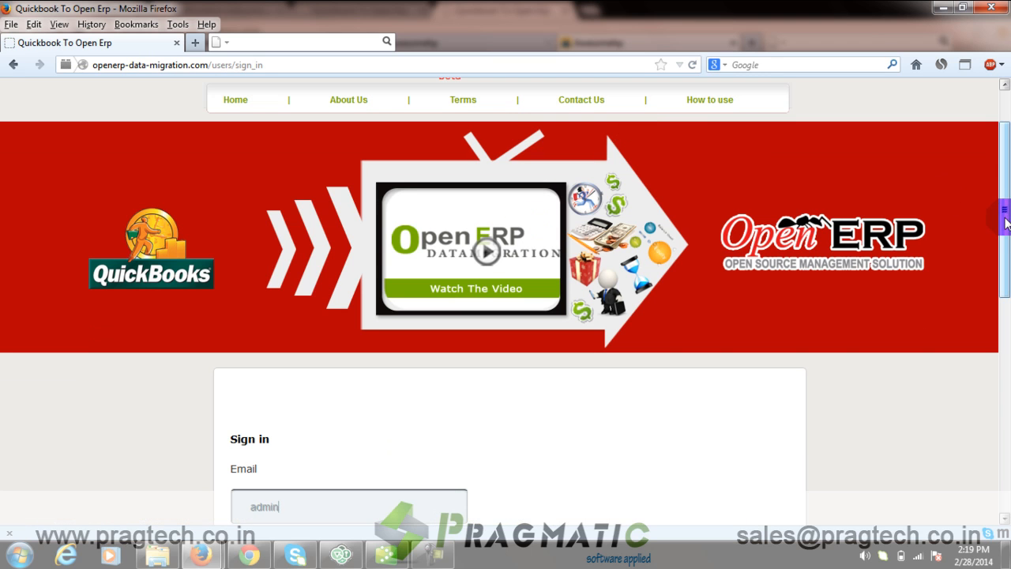
scroll(down, 3)
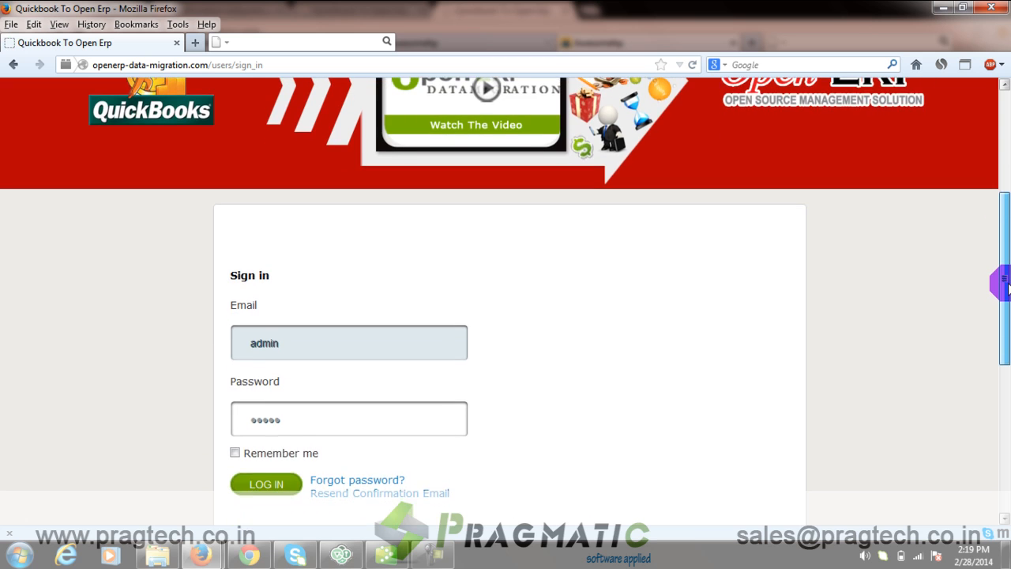
click(265, 484)
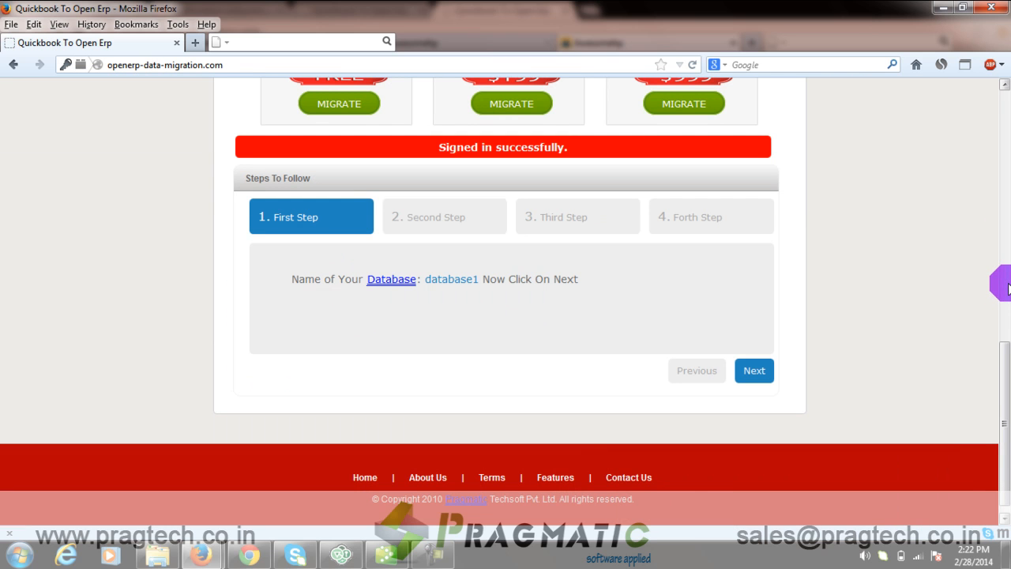
mouse_move(563, 175)
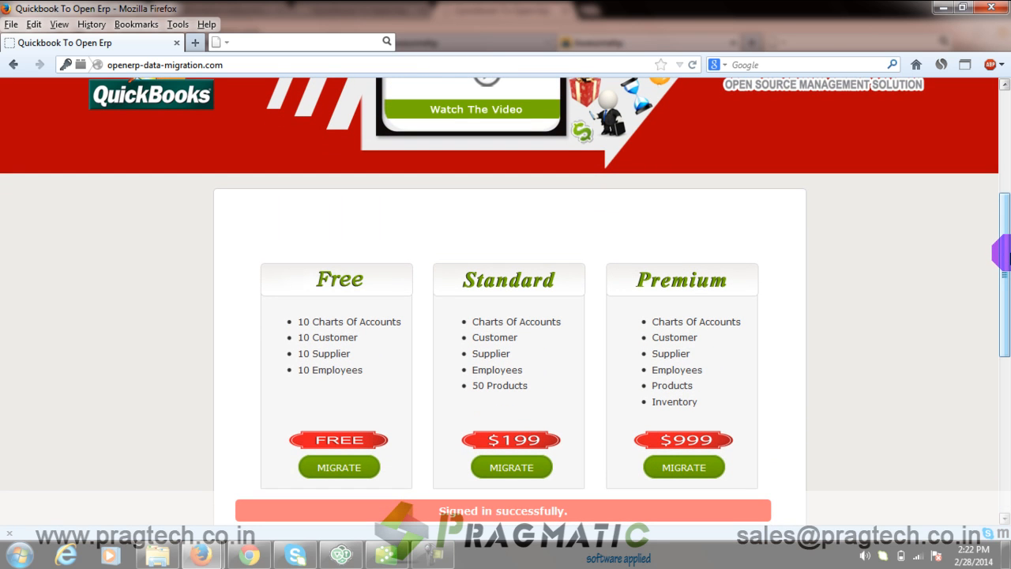
mouse_move(652, 447)
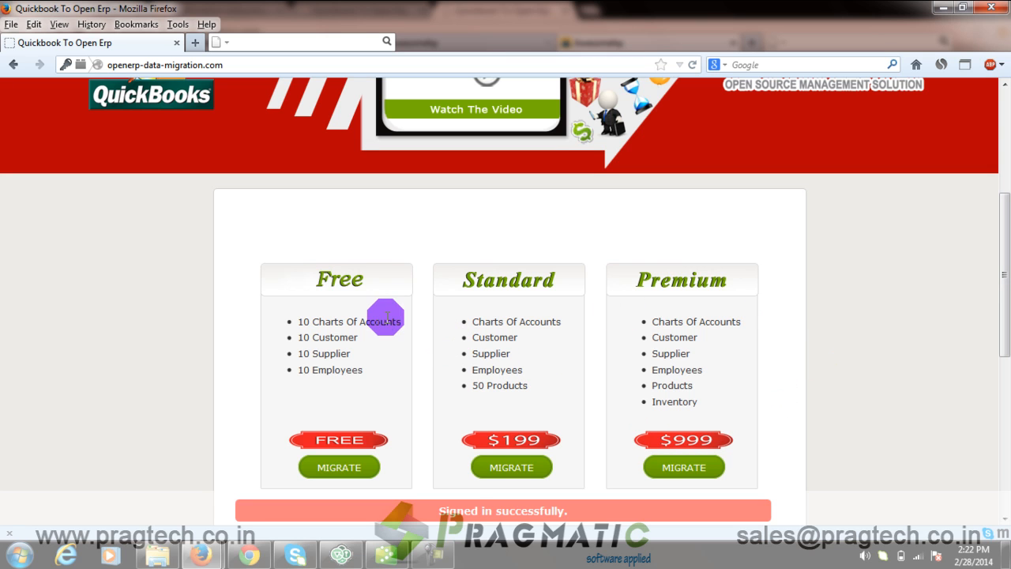
mouse_move(632, 286)
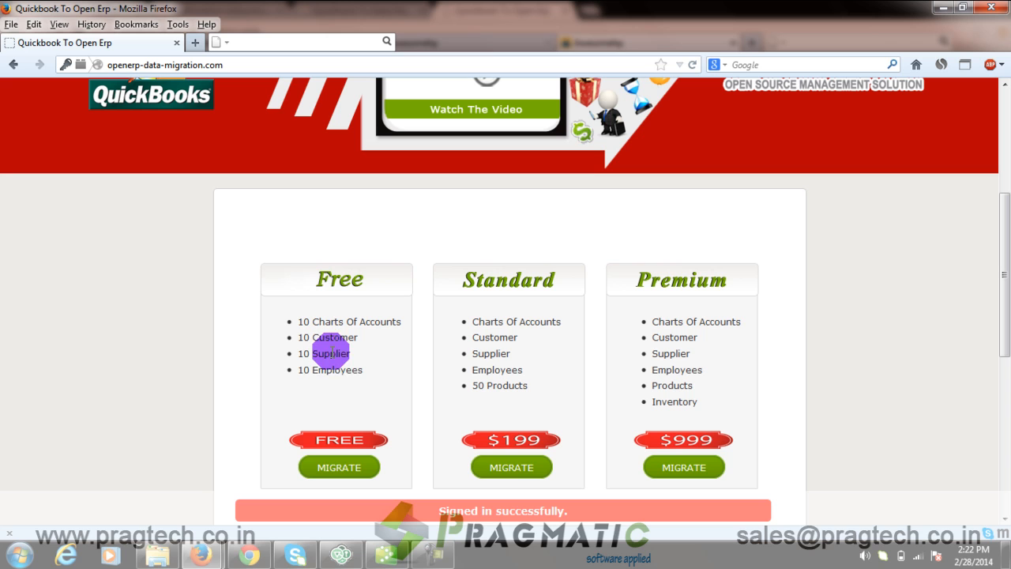
mouse_move(339, 377)
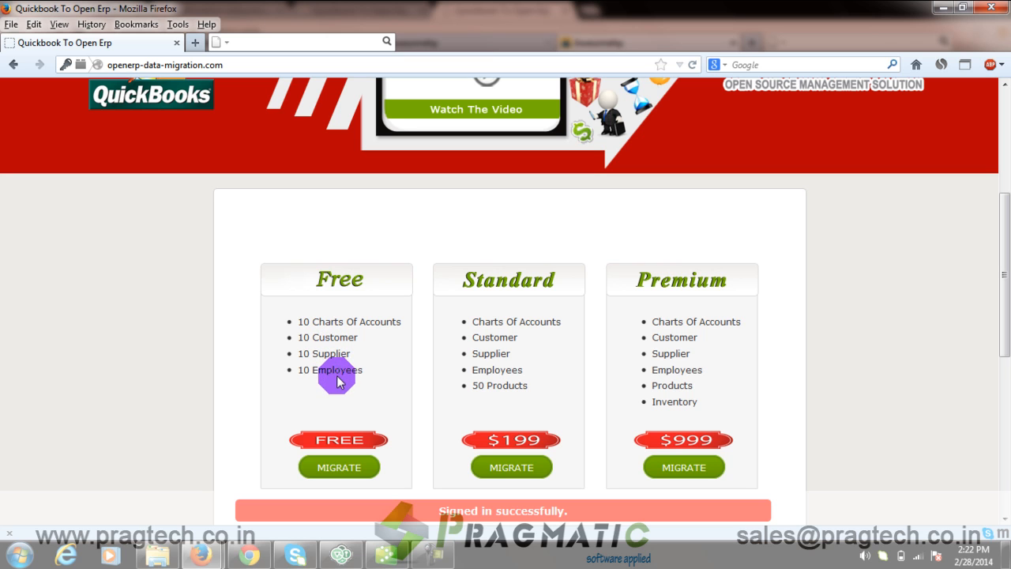
mouse_move(312, 344)
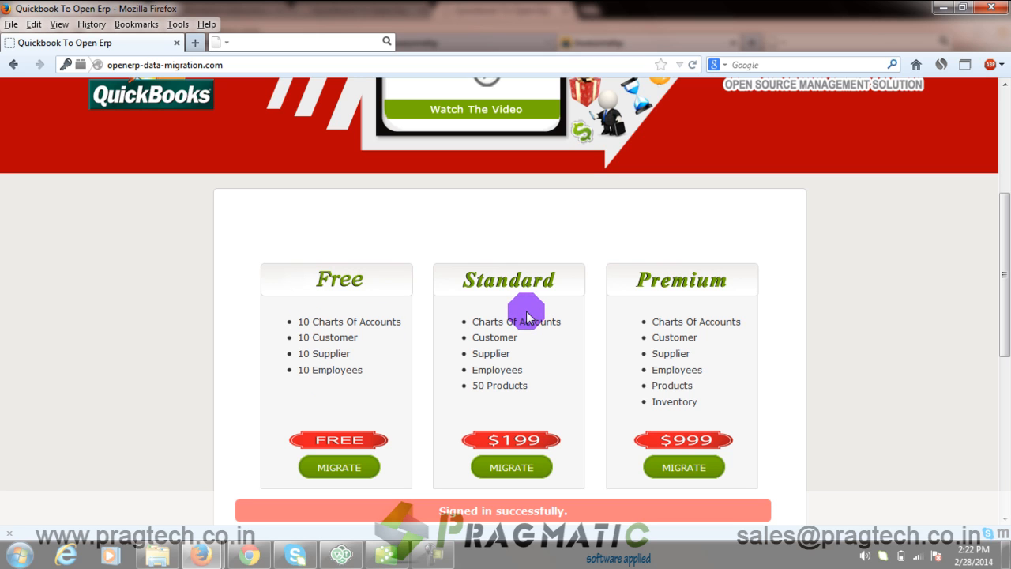
mouse_move(523, 341)
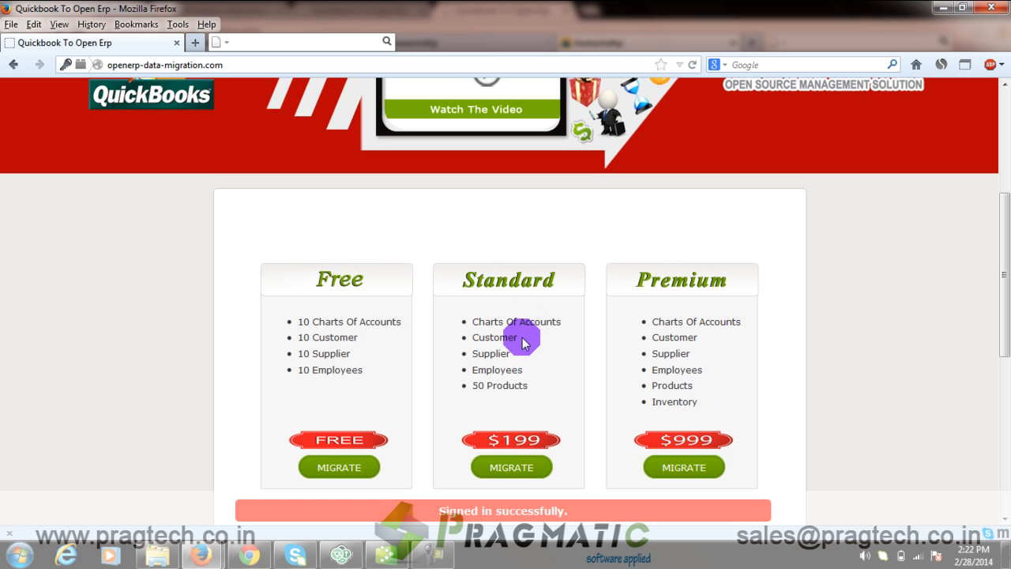
mouse_move(521, 375)
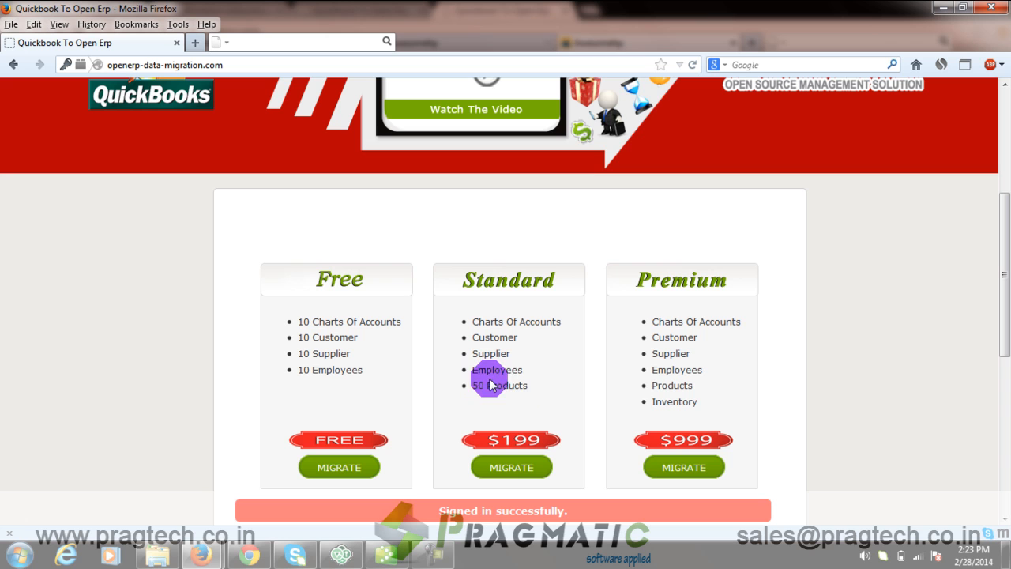
mouse_move(663, 304)
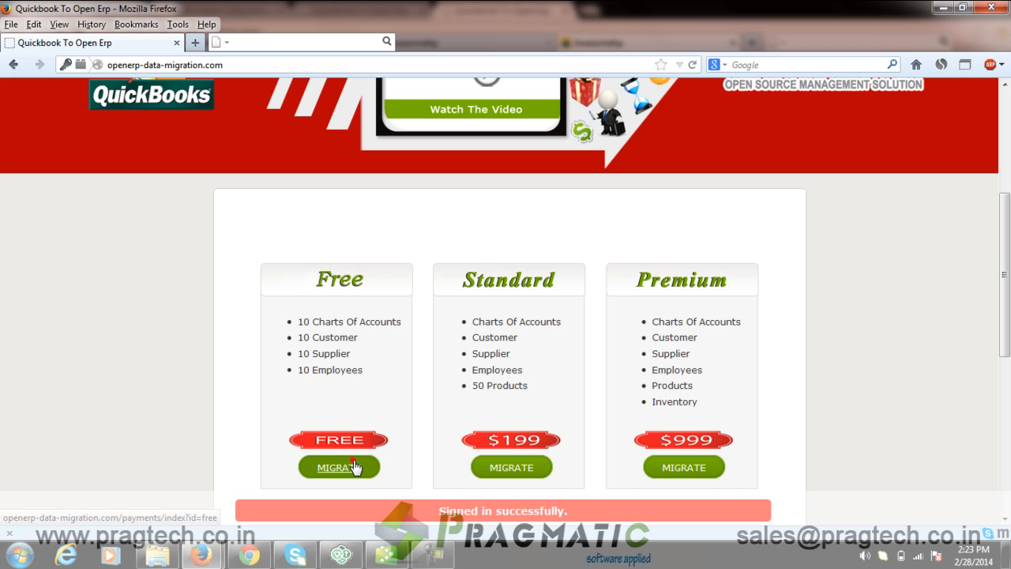
- Start a migration on the Free plan
click(338, 467)
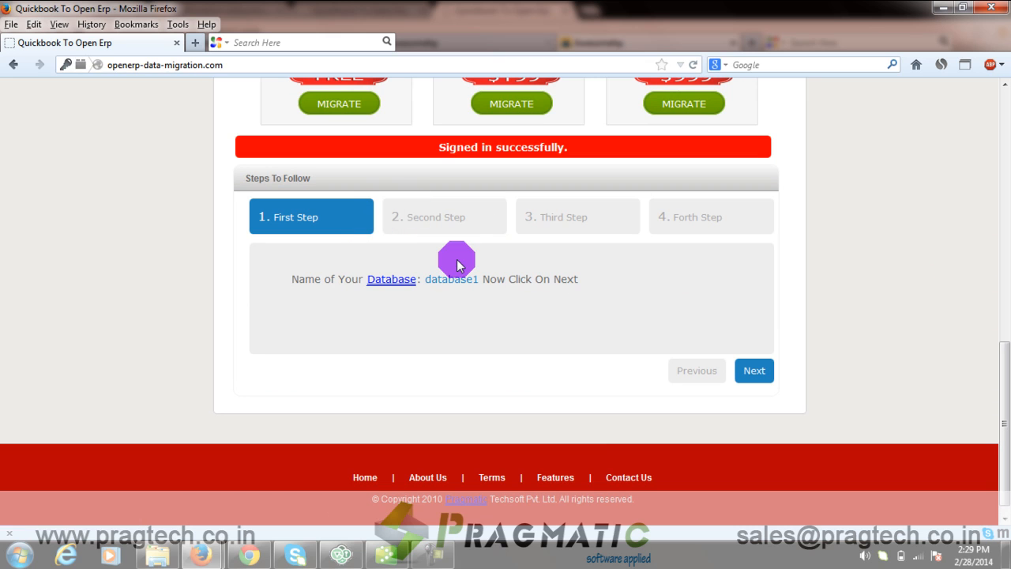
mouse_move(584, 302)
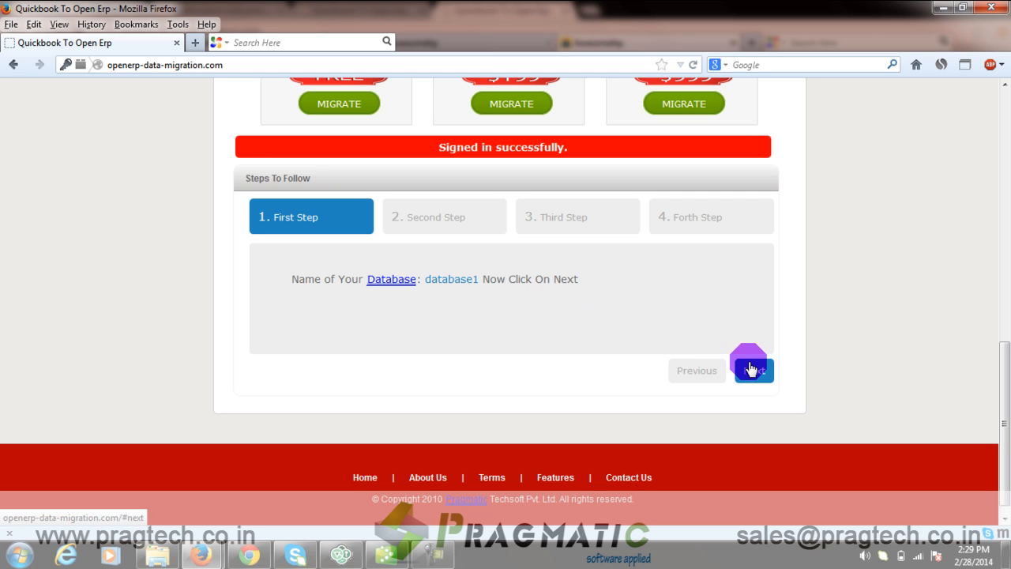
- Advance the migration guide to its second step
click(755, 369)
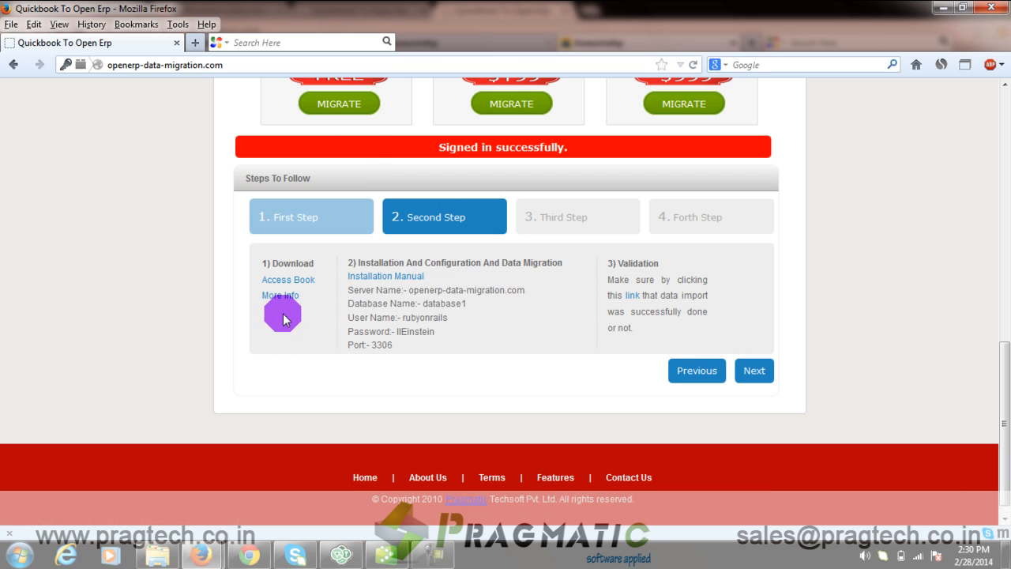
mouse_move(314, 308)
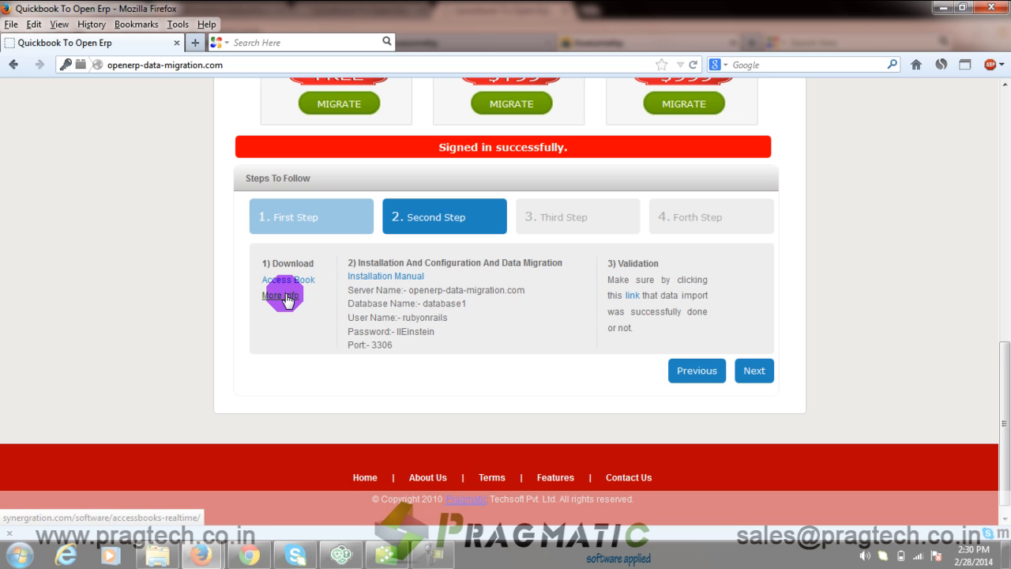
mouse_move(580, 334)
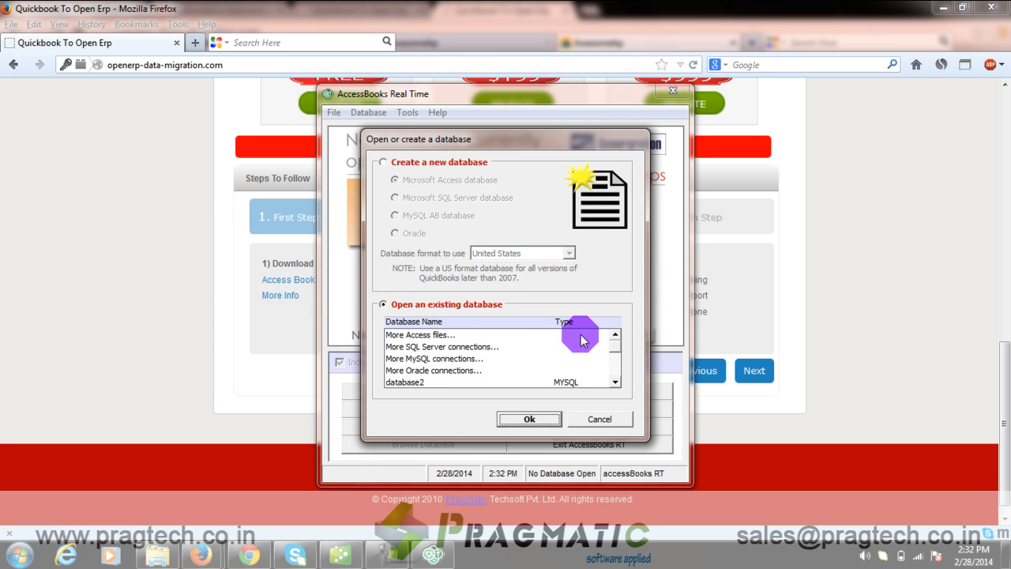
mouse_move(435, 149)
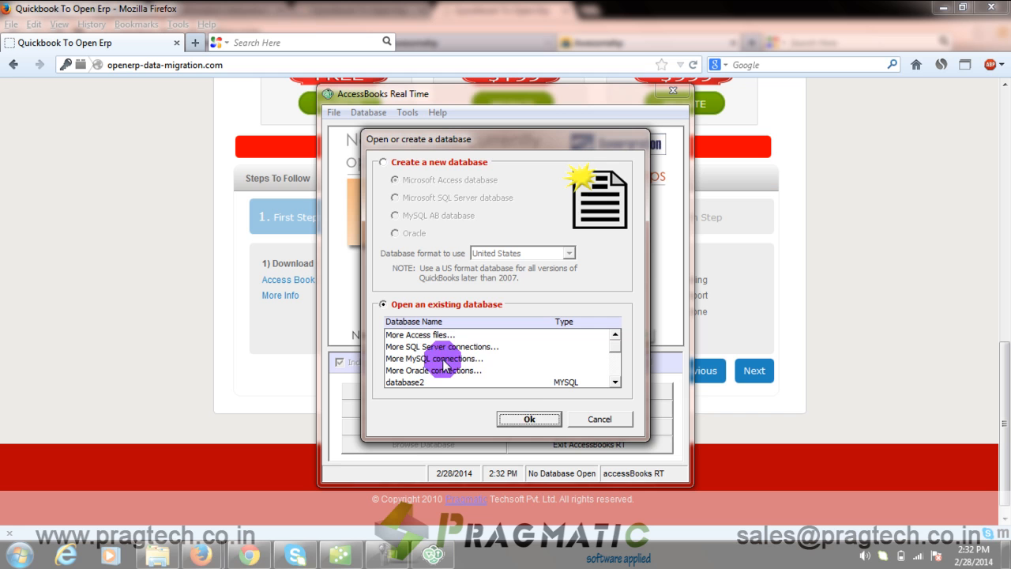
- Open the More MySQL connections settings in AccessBooks Real Time
click(528, 419)
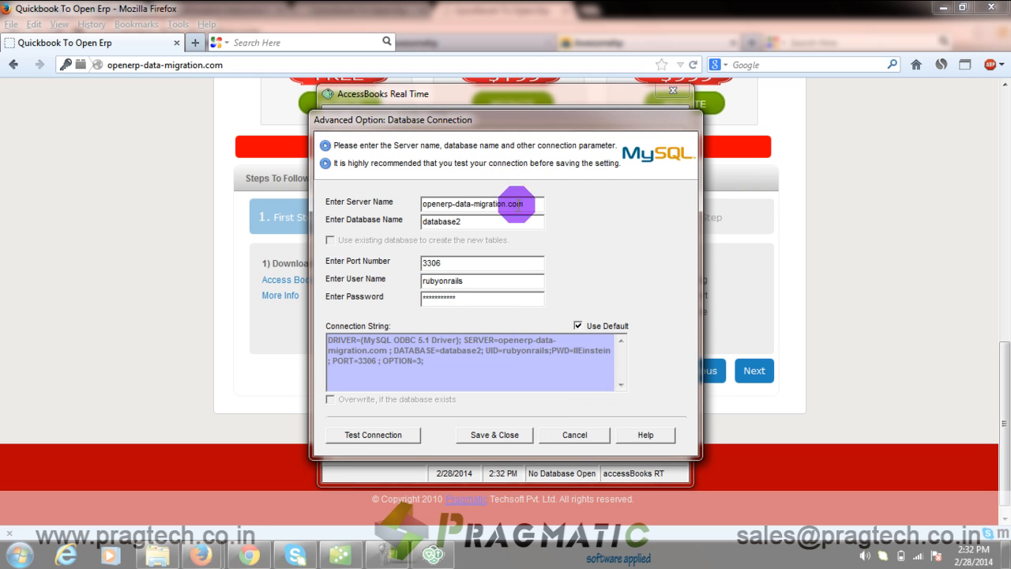
mouse_move(447, 220)
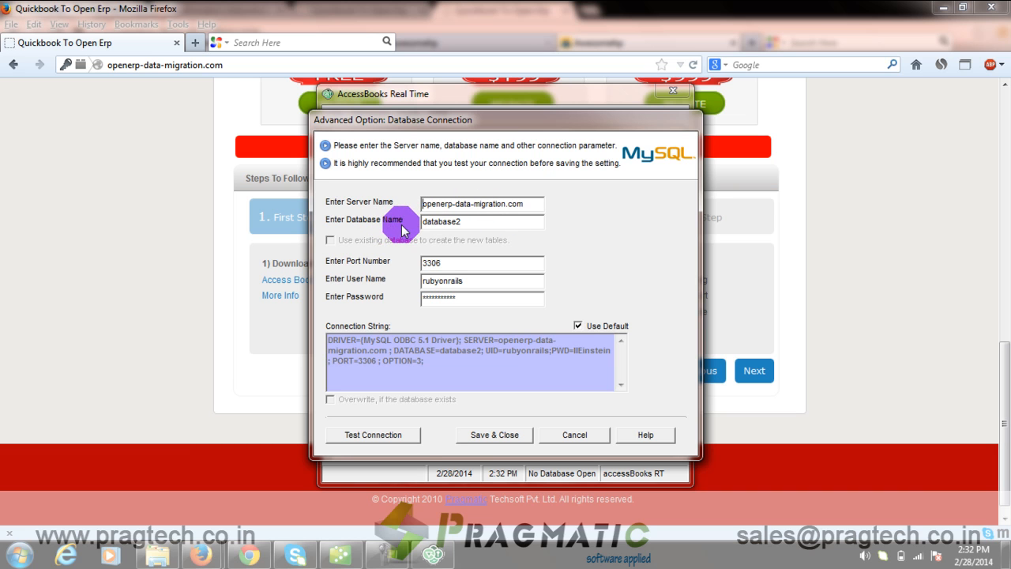
mouse_move(387, 280)
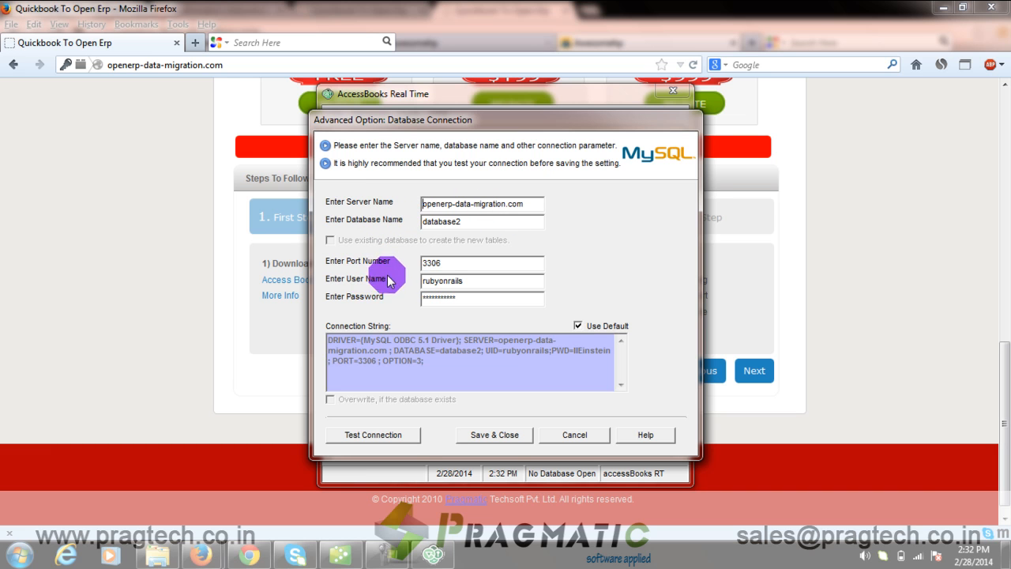
mouse_move(842, 220)
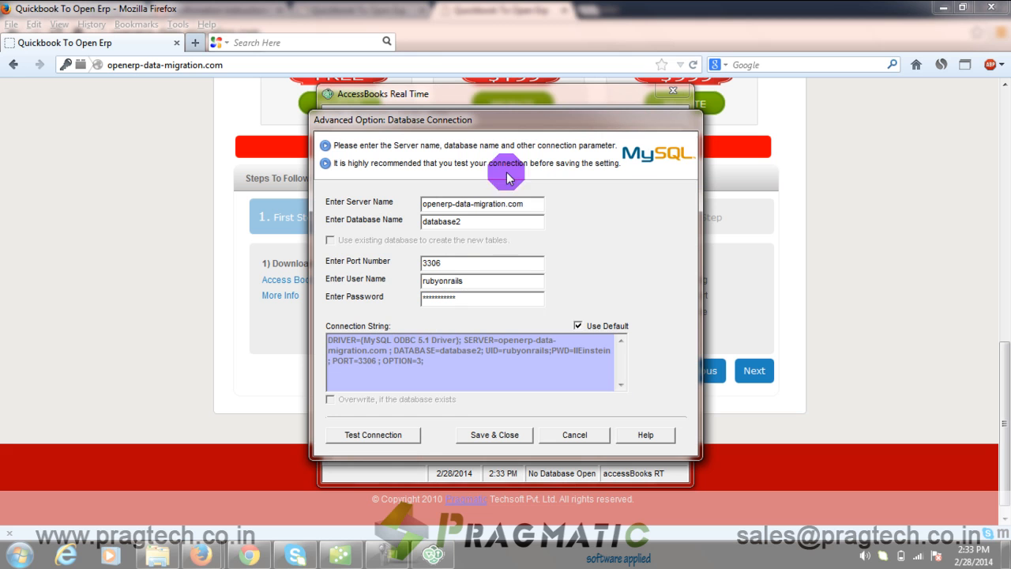
mouse_move(508, 227)
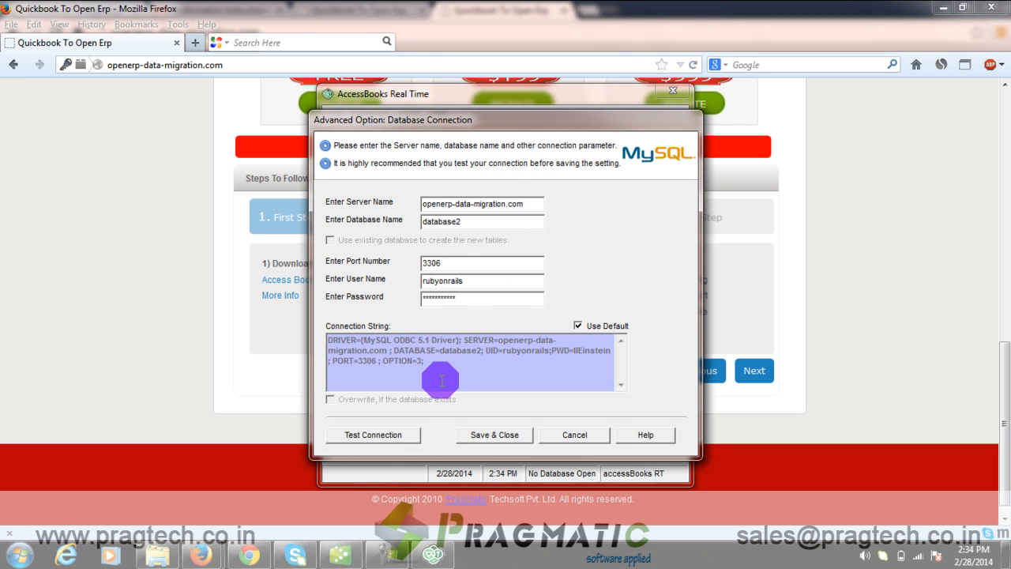
- Test and confirm the MySQL connection to database2 on openerp-data-migration.com
click(372, 435)
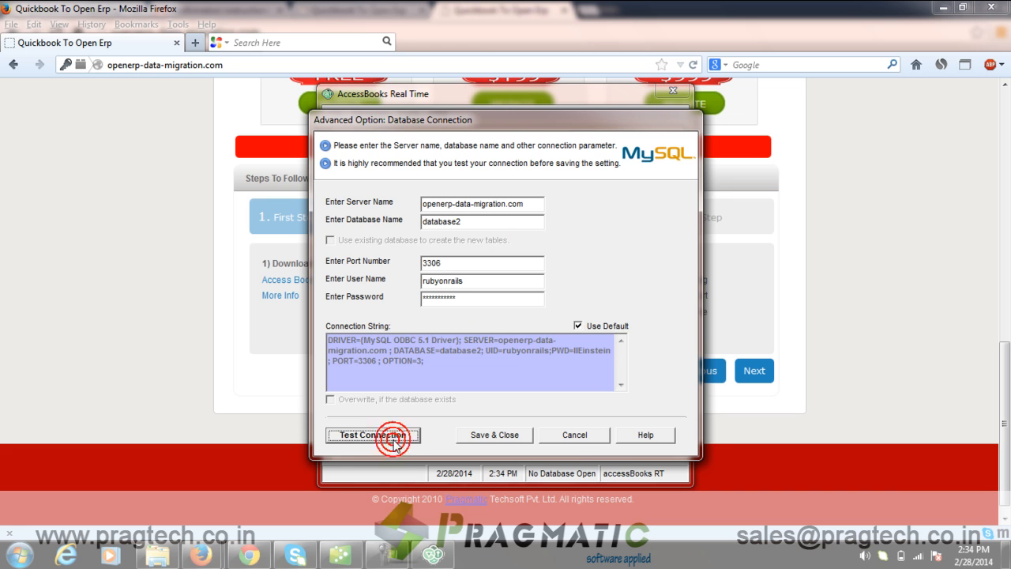
click(370, 435)
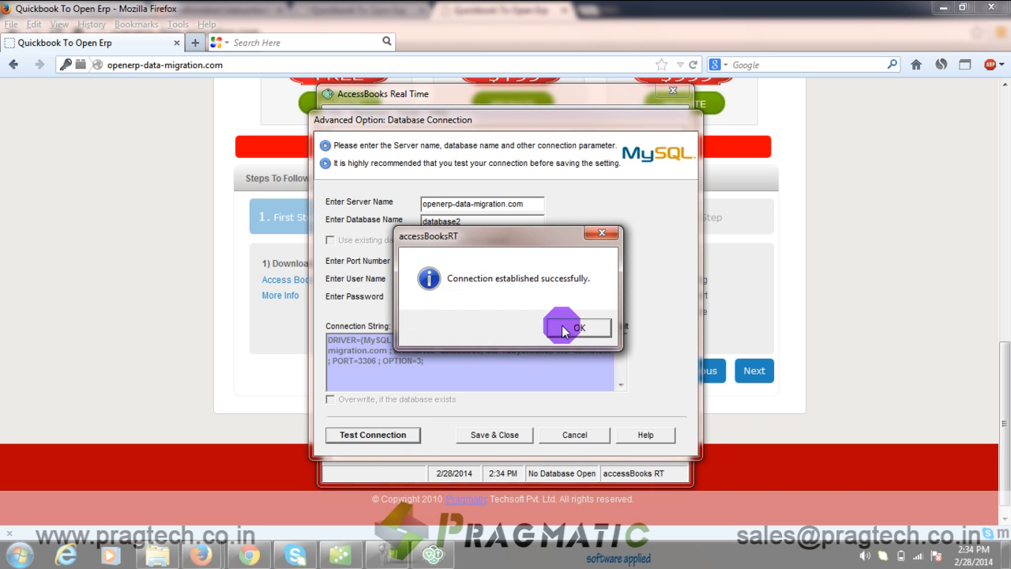
click(577, 328)
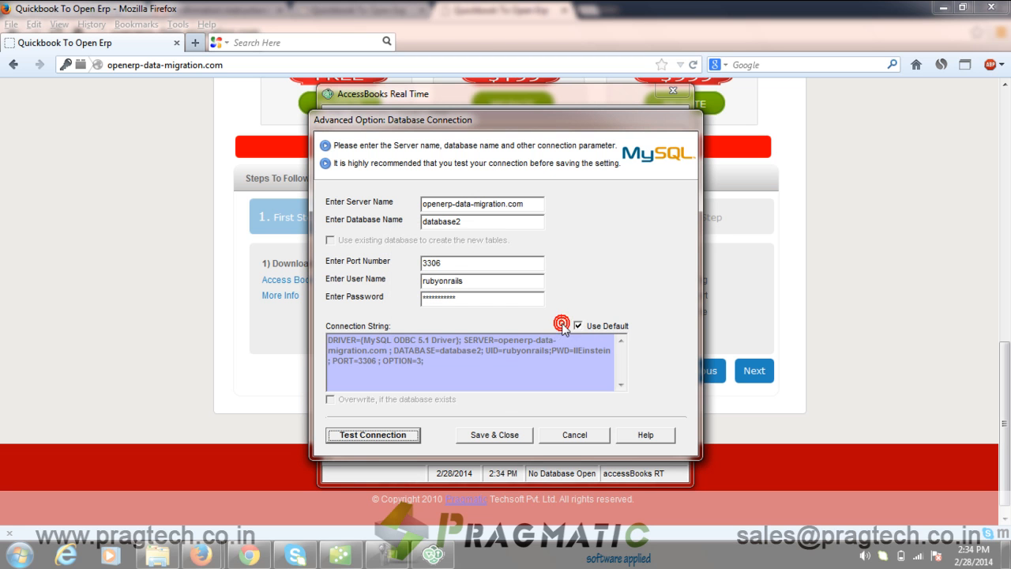
click(493, 434)
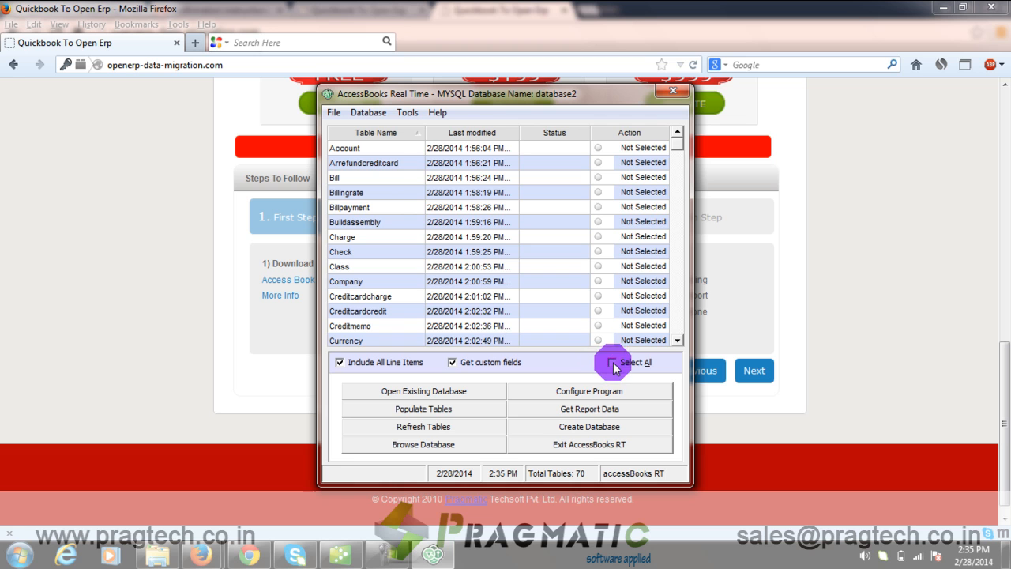
- Select all 70 database2 tables and populate them from QuickBooks
click(612, 362)
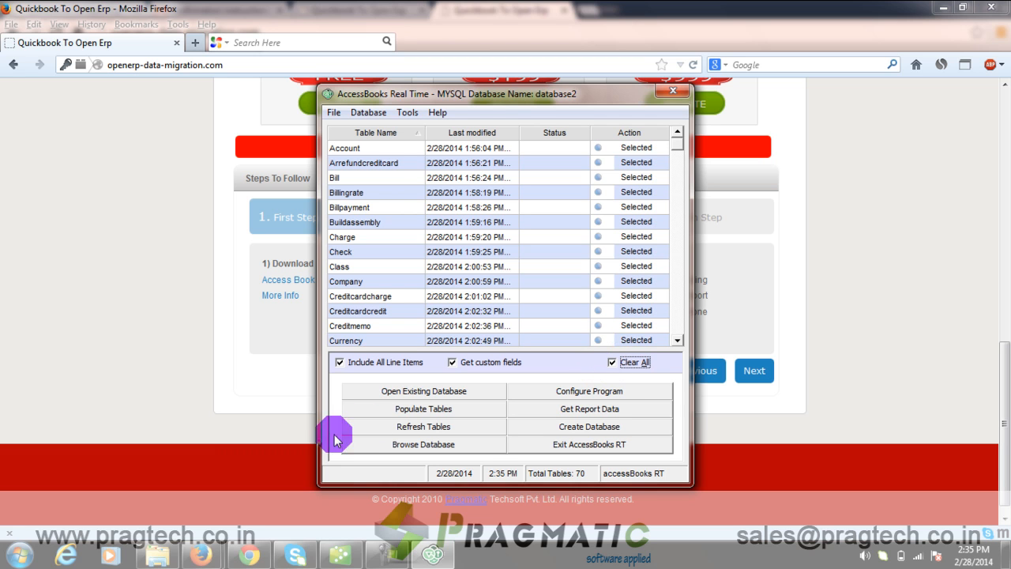
click(423, 408)
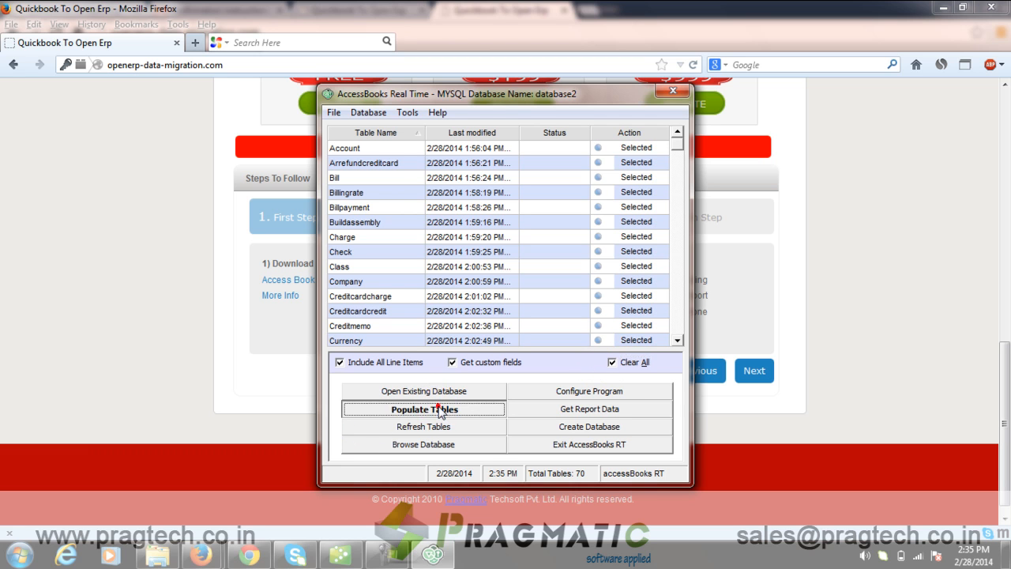
click(424, 408)
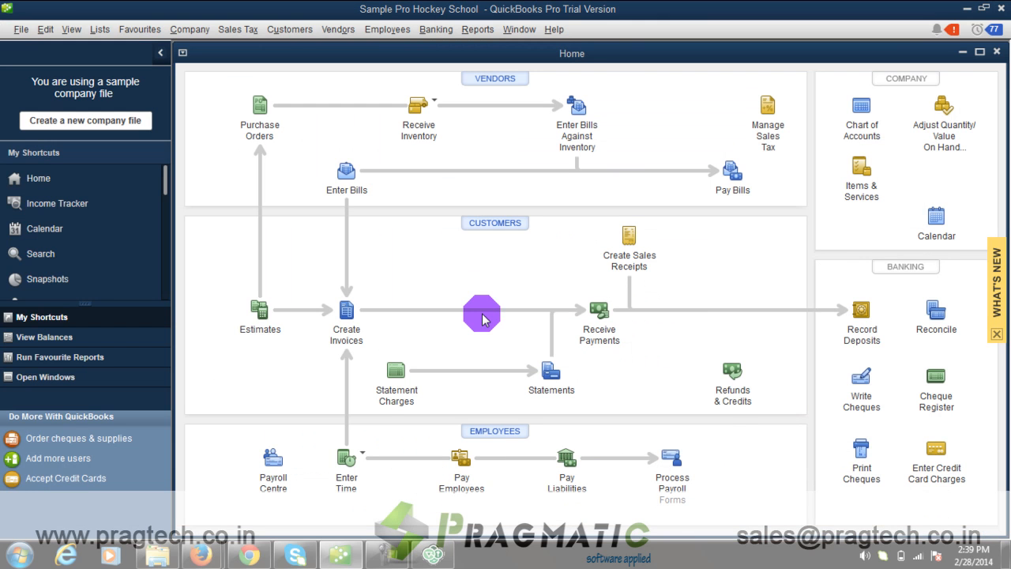
mouse_move(636, 286)
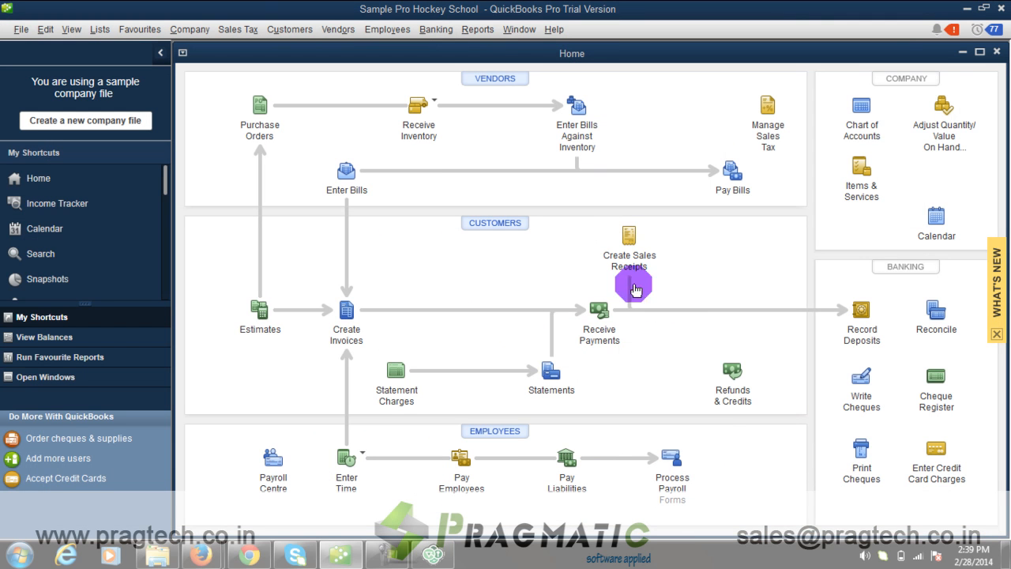
mouse_move(383, 132)
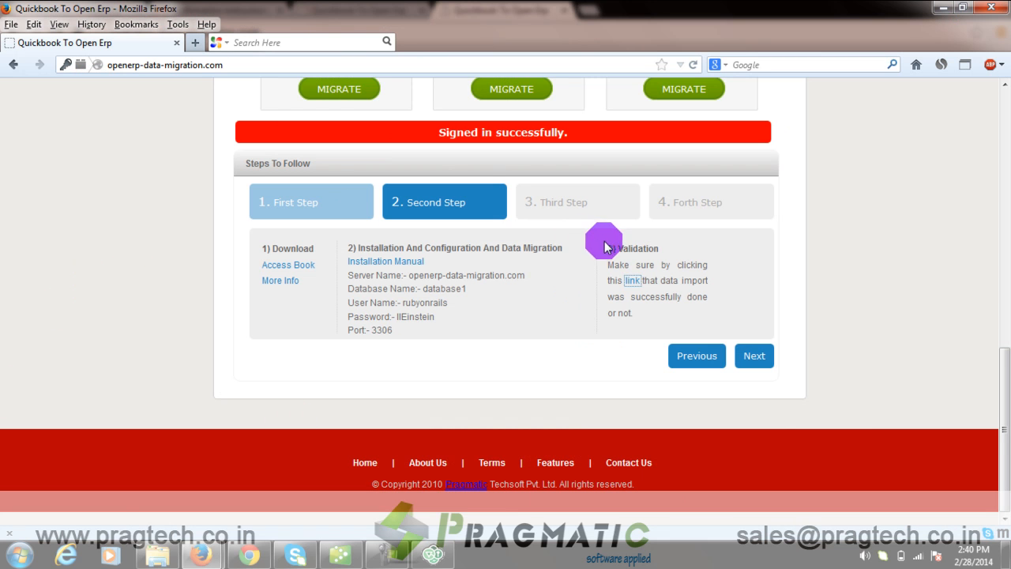
- Run the import validation link and dismiss the successful-import alert
click(633, 280)
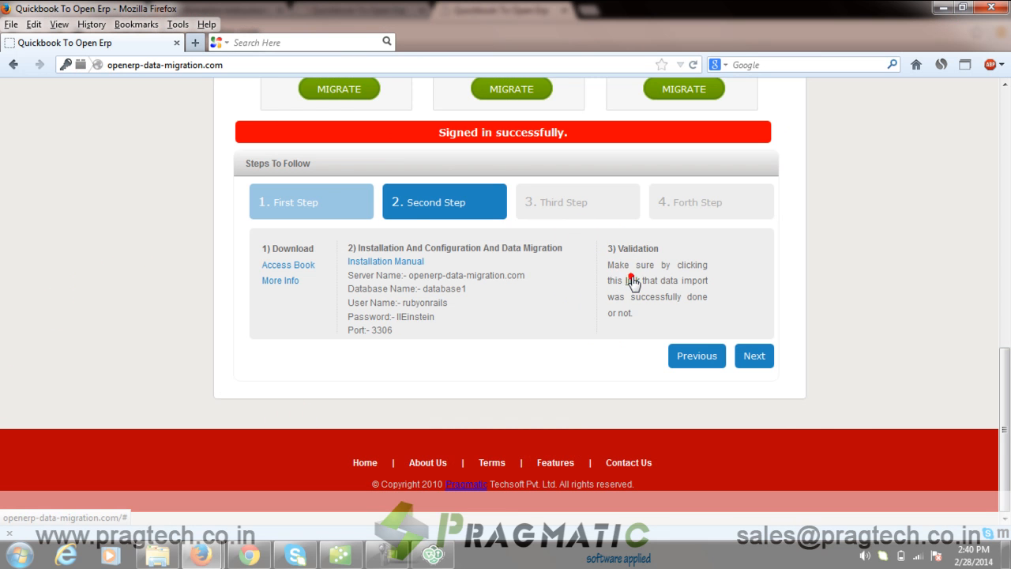
click(632, 281)
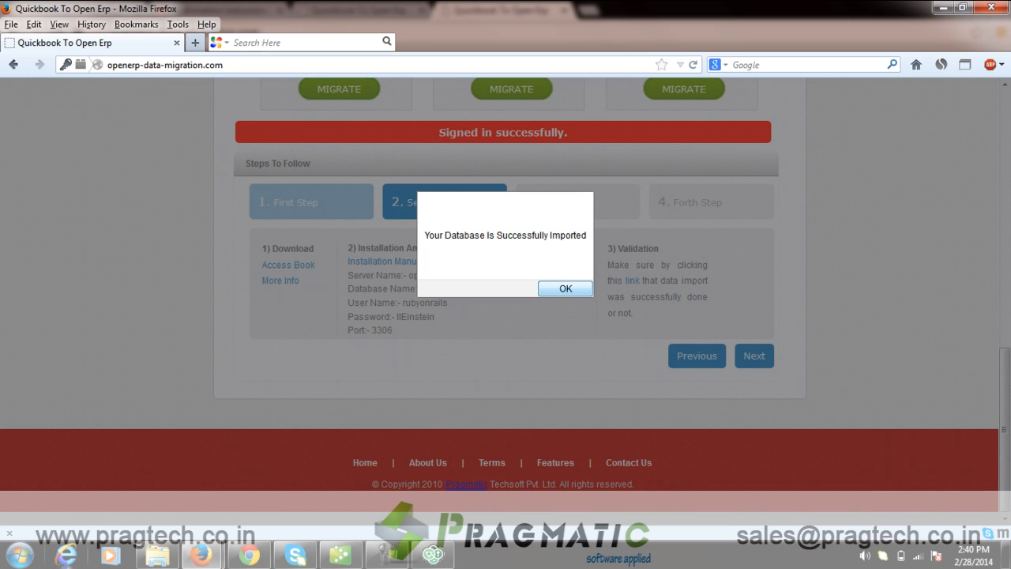
click(565, 287)
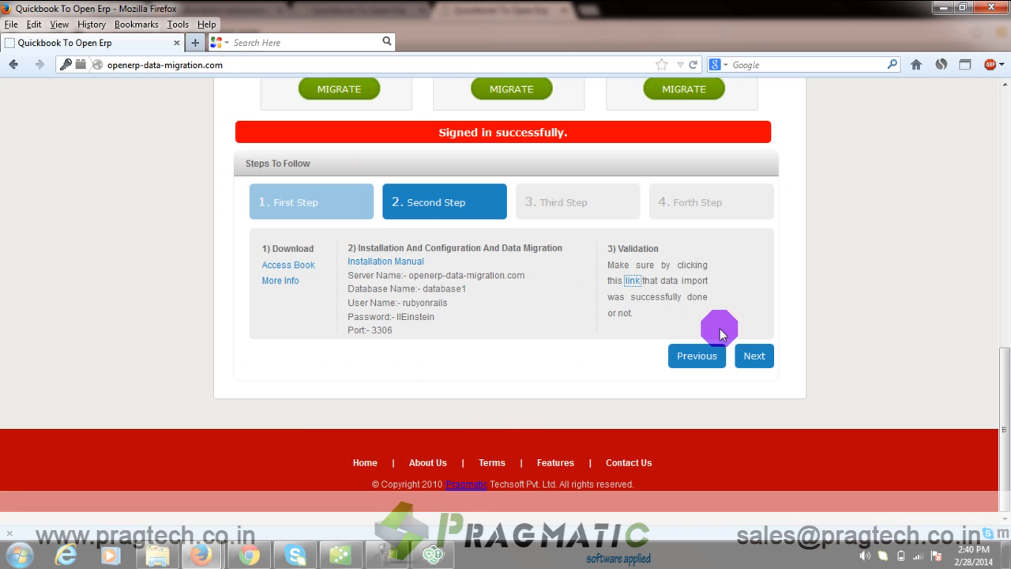
mouse_move(754, 356)
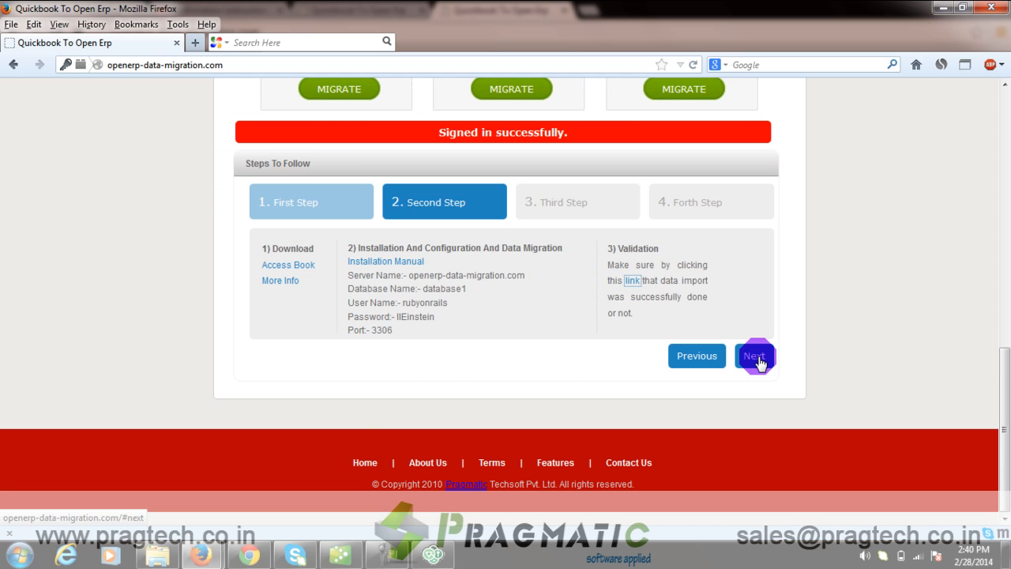
- Advance to the third step, glance at the OpenERP inbox, and return
click(753, 355)
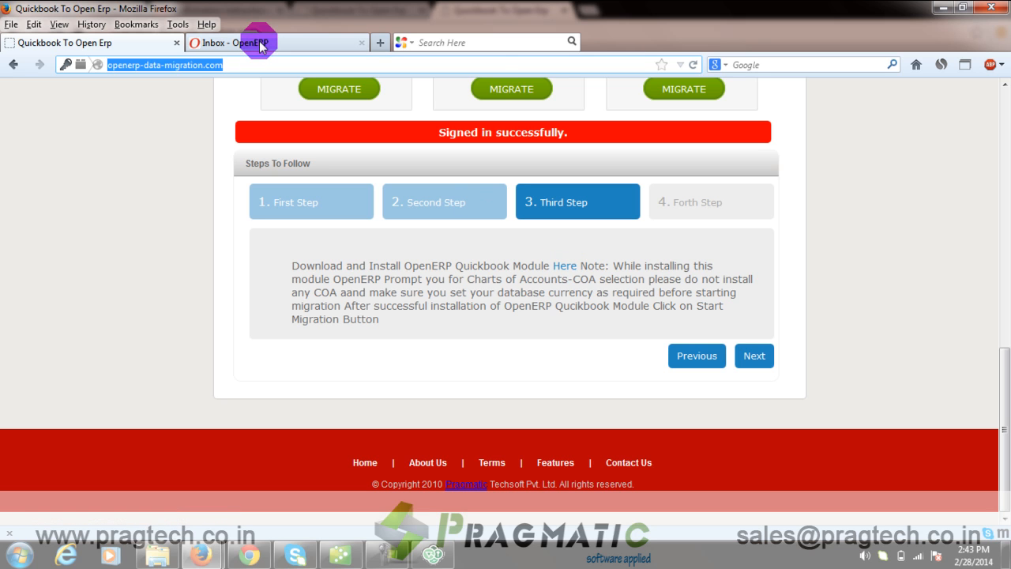
click(277, 42)
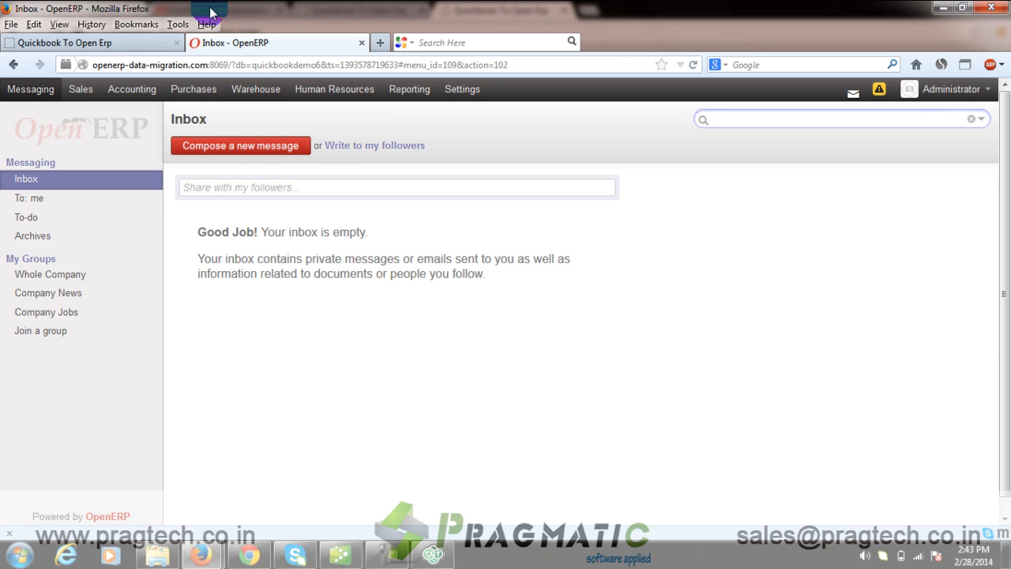
click(87, 42)
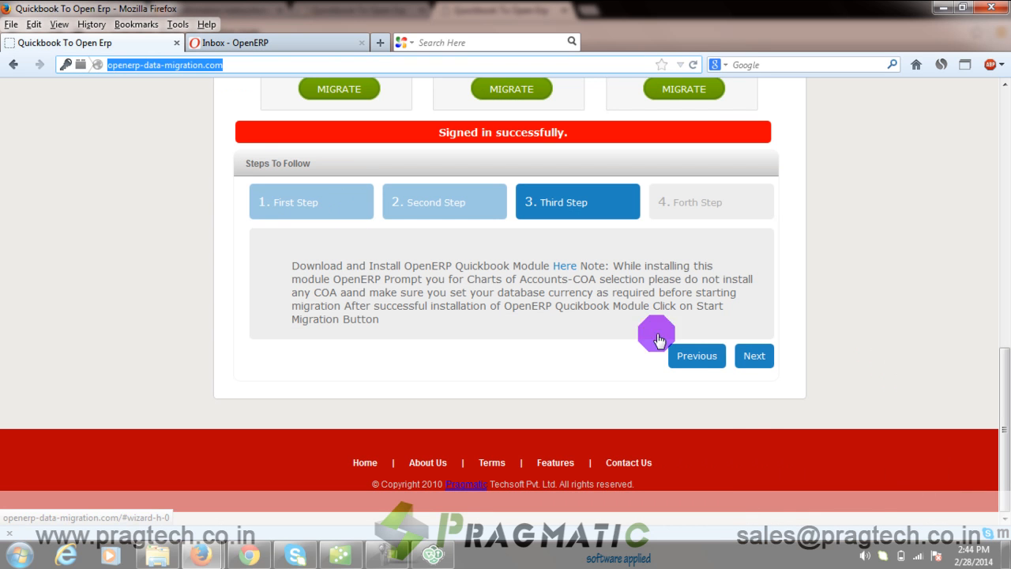
- Submit the fourth-step details for quickbooktest20 on port 8069 and start migration
click(754, 356)
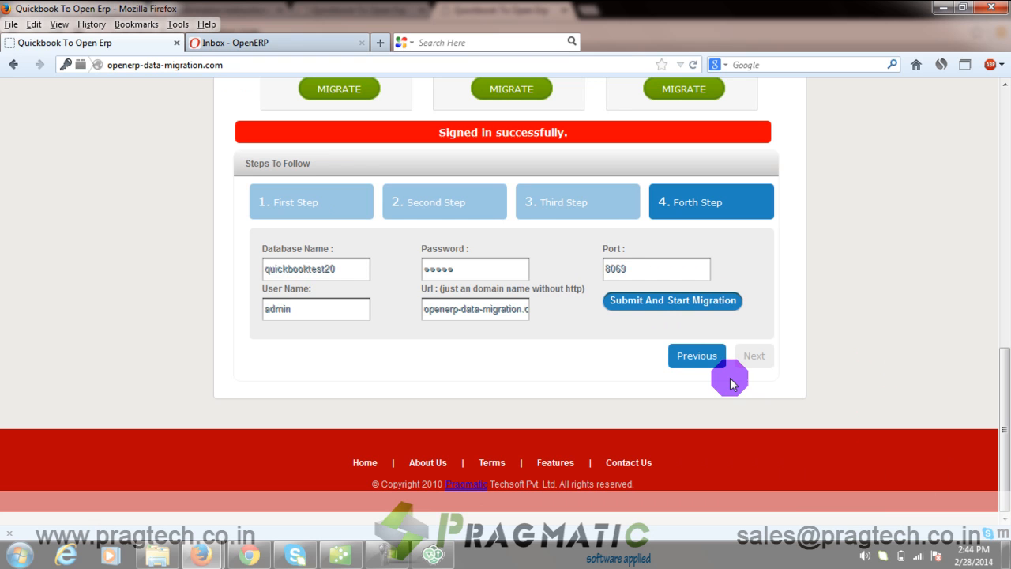
mouse_move(376, 217)
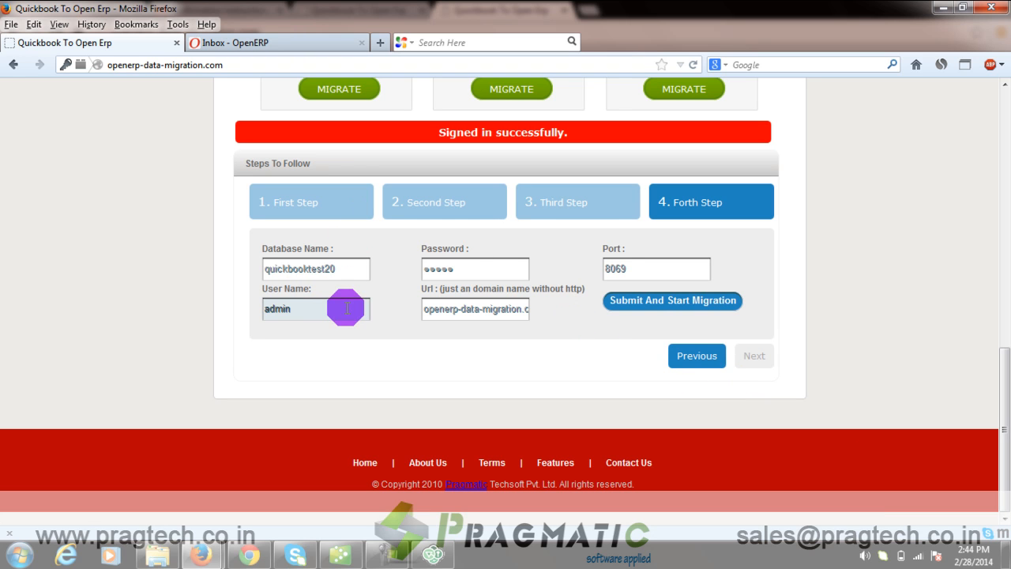
mouse_move(638, 379)
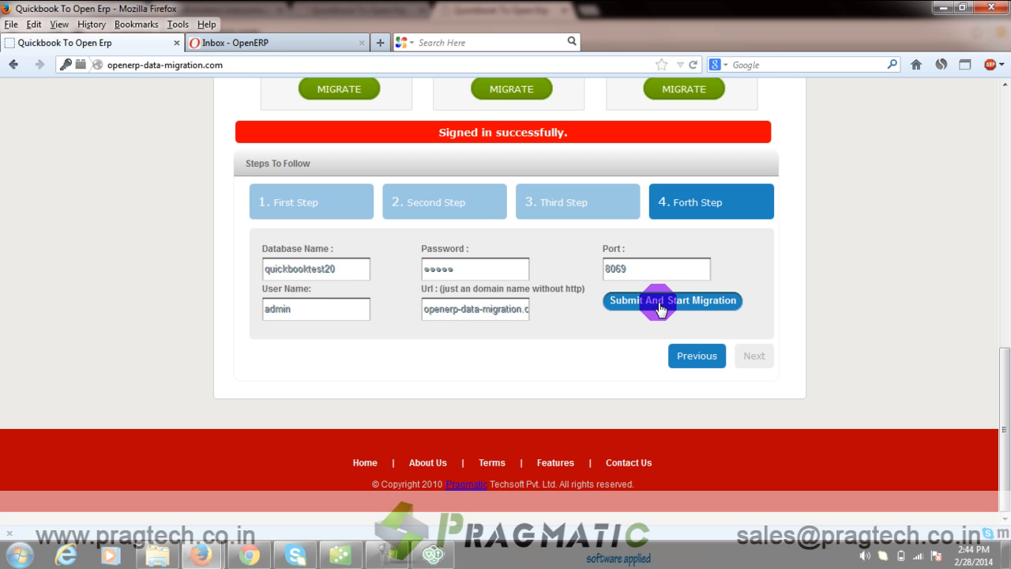
click(671, 300)
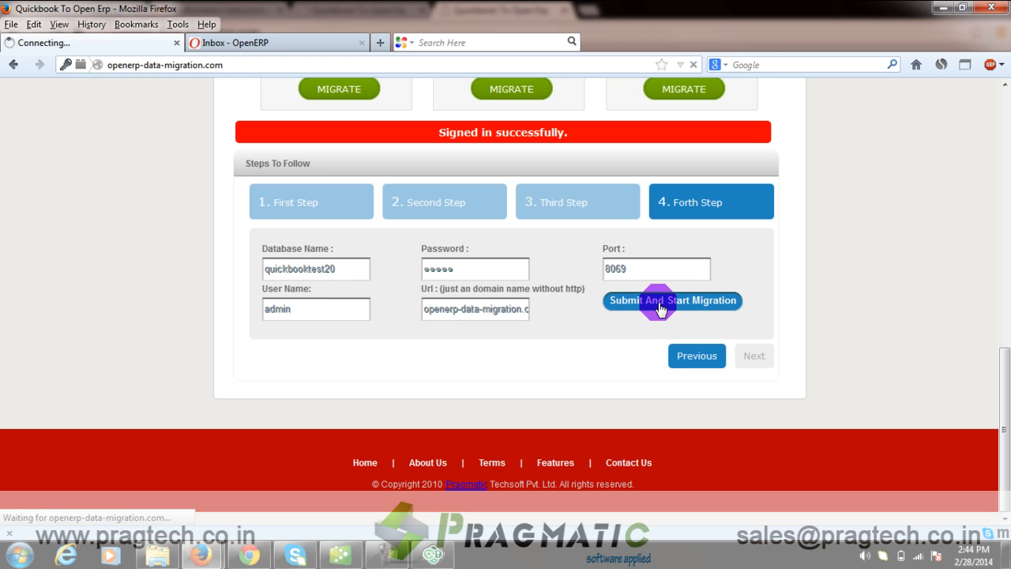
click(672, 300)
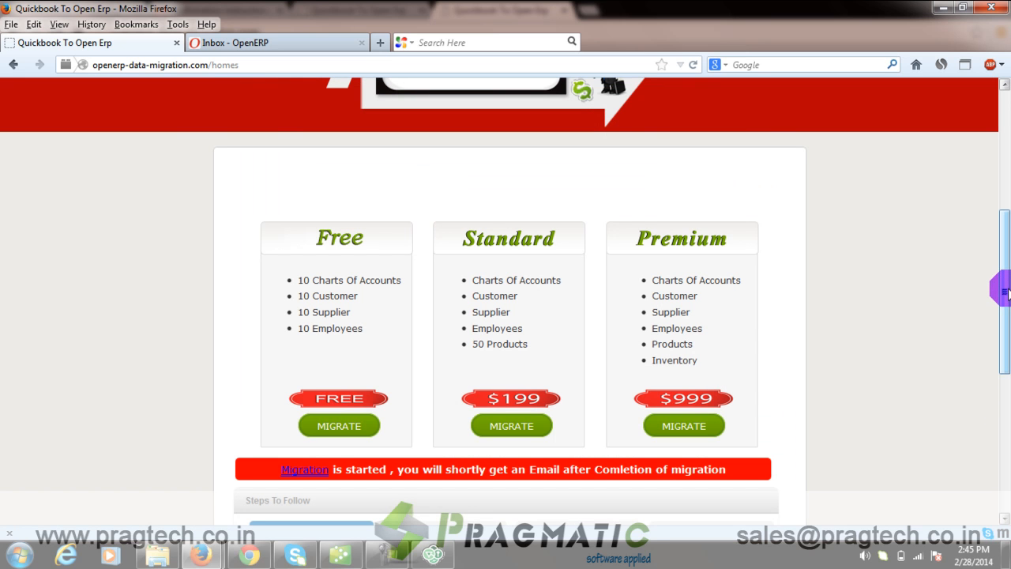
mouse_move(791, 286)
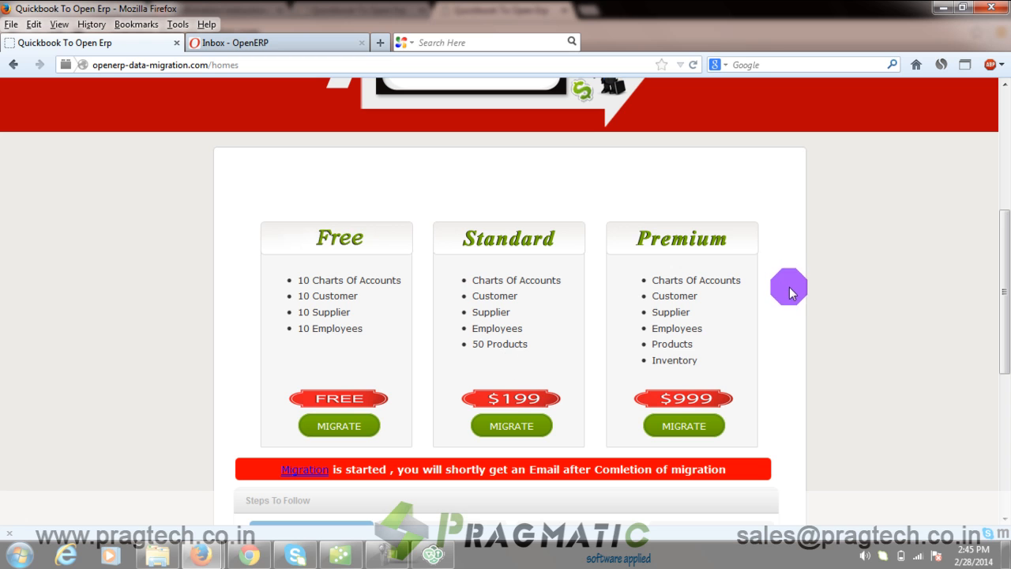
scroll(down, 3)
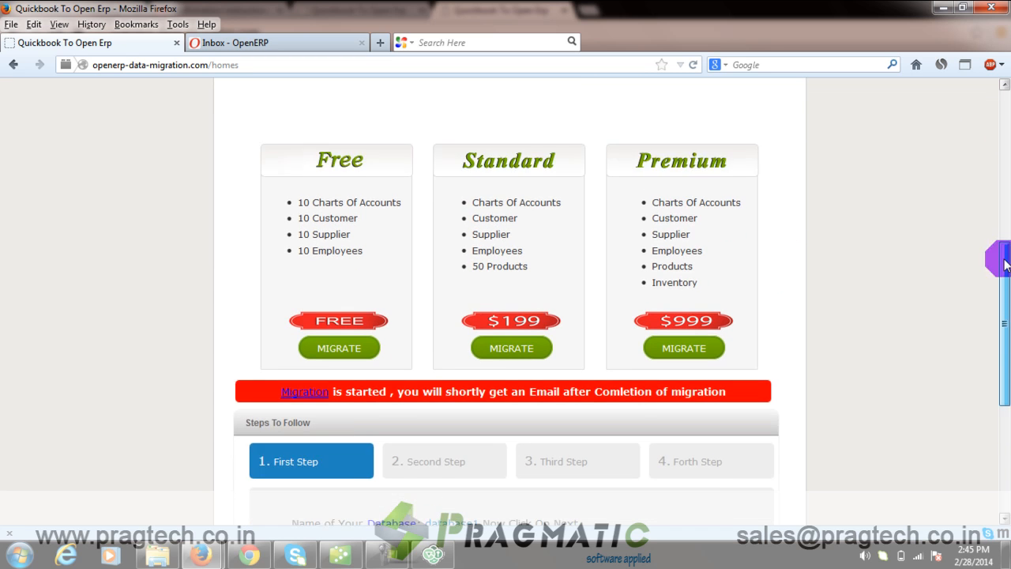
scroll(down, 3)
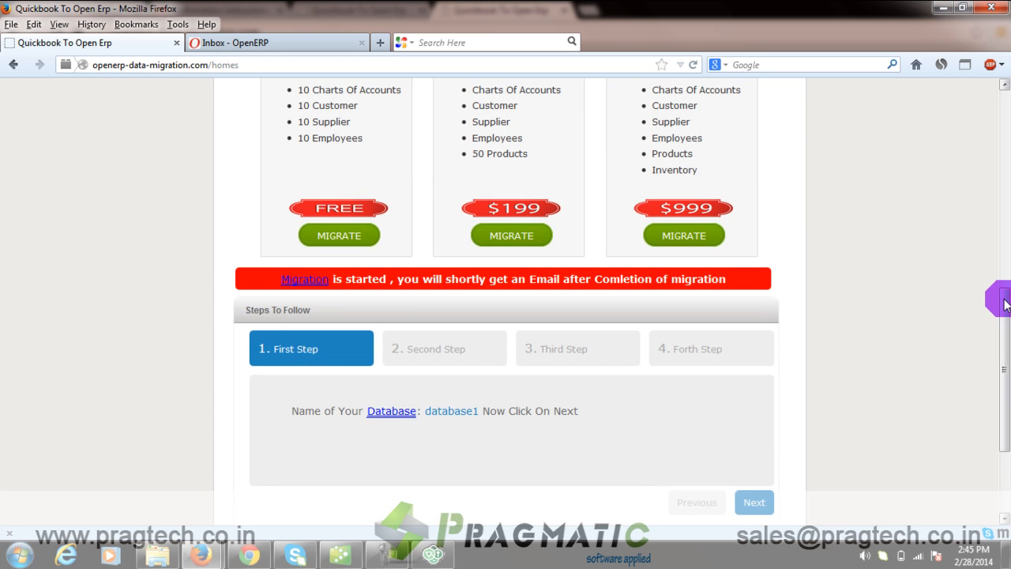